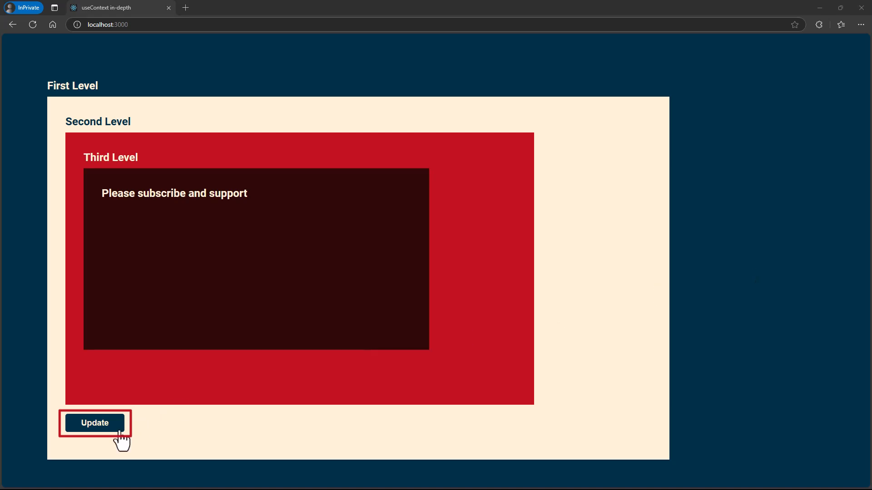
Trigger the page's message update, then review FirstLevel.js and SecondLevel.js under WithoutContext.
{"action": "left_click", "coordinate": [94, 423]}
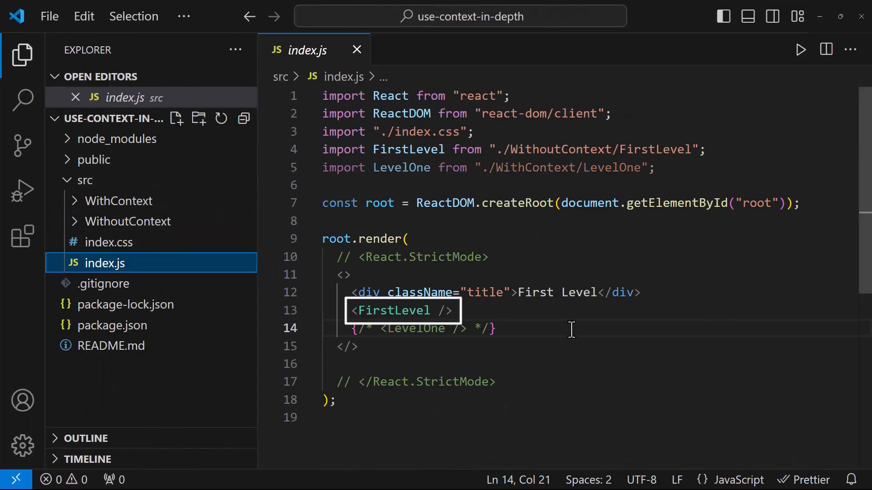
{"action": "left_click", "coordinate": [128, 221]}
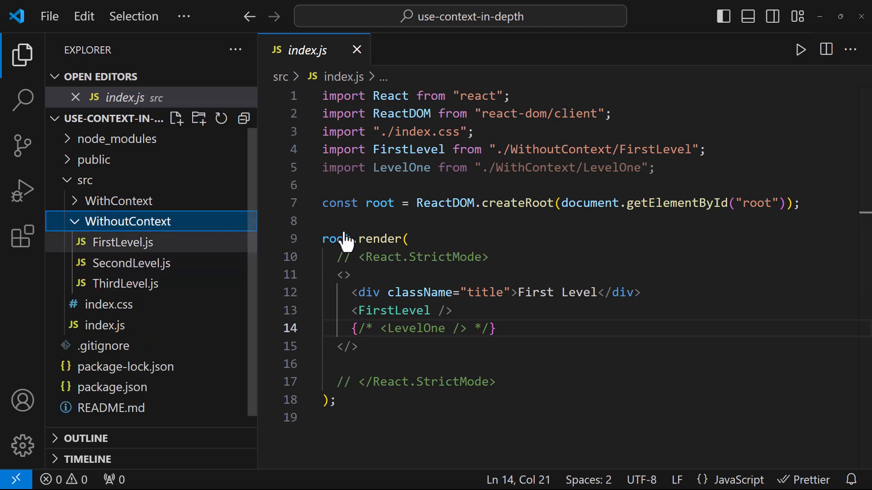
{"action": "left_click", "coordinate": [125, 243]}
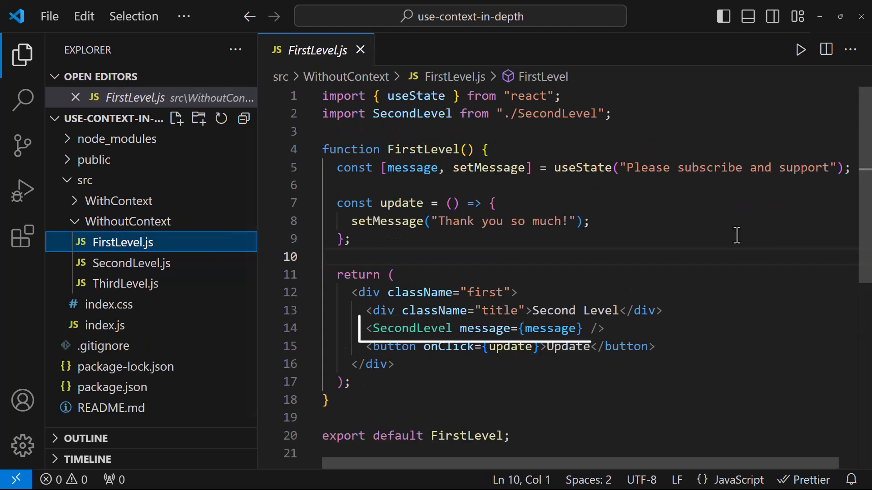
{"action": "mouse_move", "coordinate": [185, 280]}
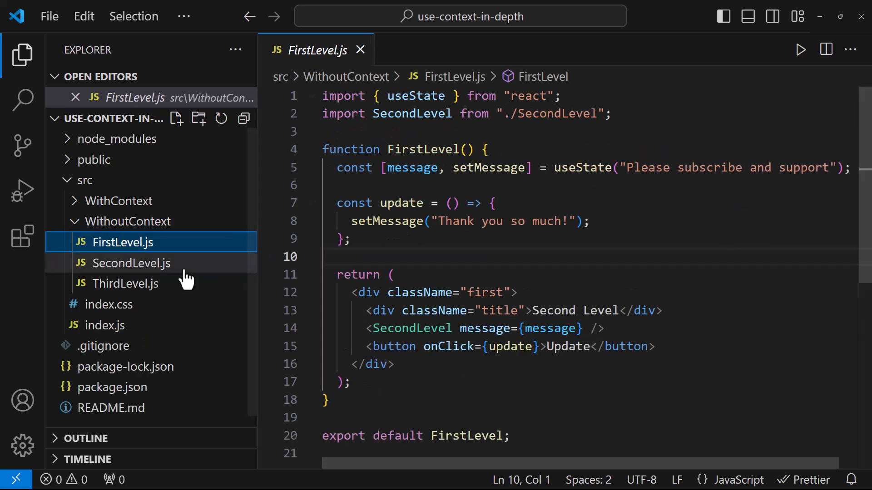
{"action": "left_click", "coordinate": [132, 264]}
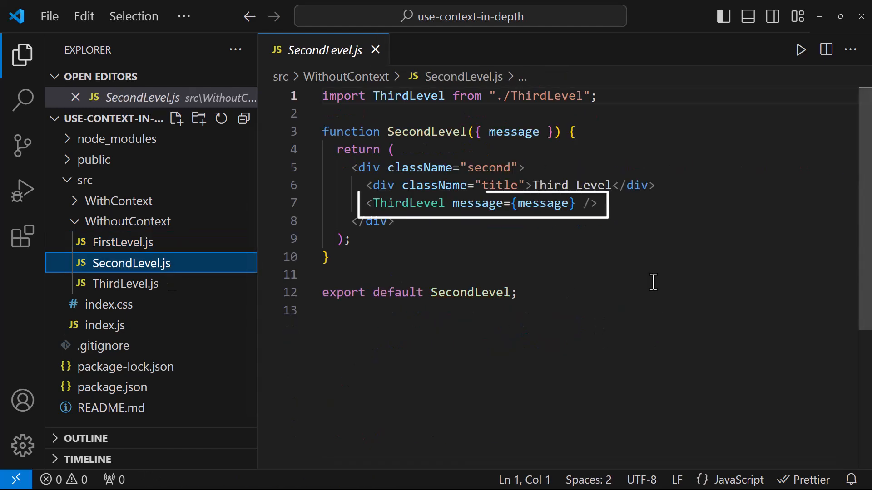
{"action": "mouse_move", "coordinate": [87, 244]}
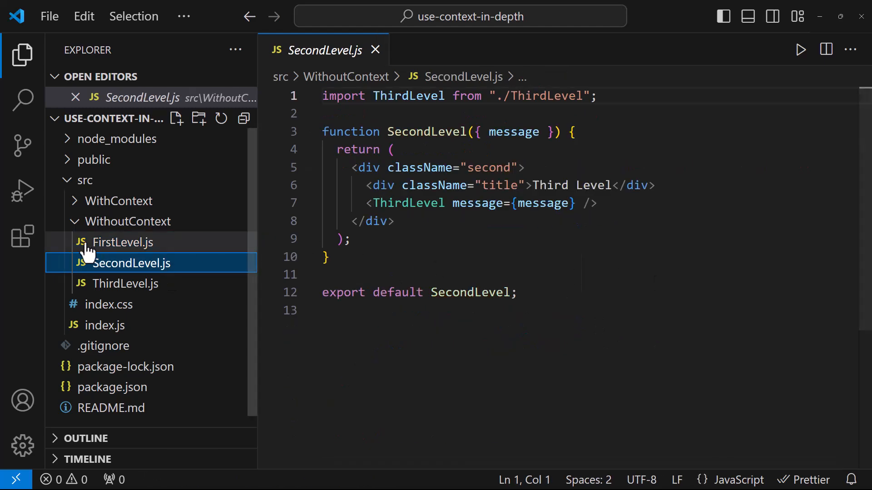
Trace the message prop from FirstLevel through SecondLevel down to ThirdLevel.js.
{"action": "left_click", "coordinate": [125, 242]}
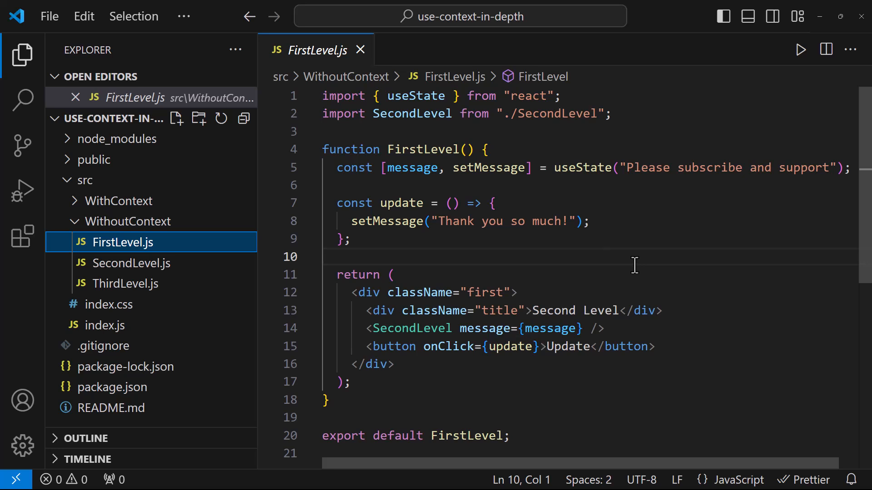
{"action": "double_click", "coordinate": [519, 328]}
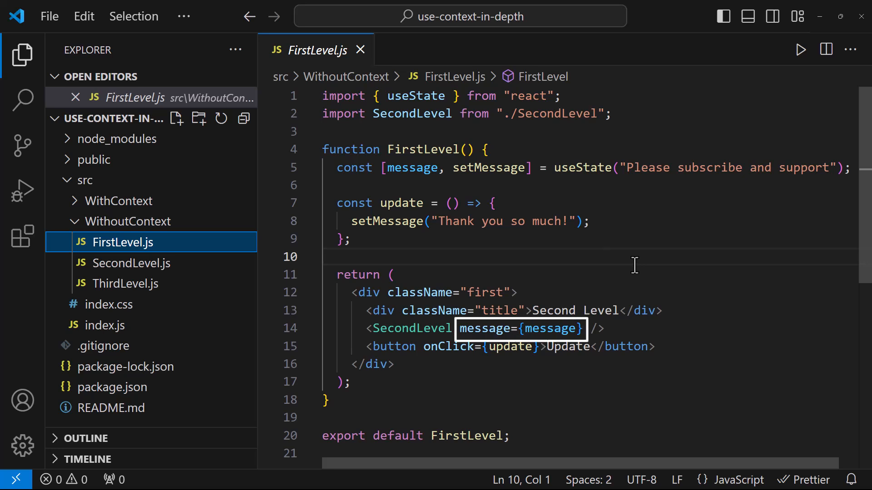
{"action": "mouse_move", "coordinate": [311, 239]}
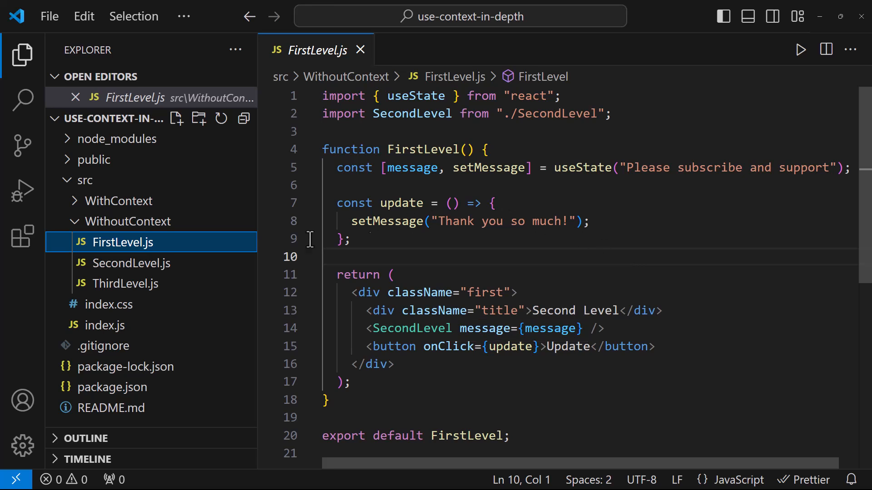
{"action": "left_click", "coordinate": [127, 264]}
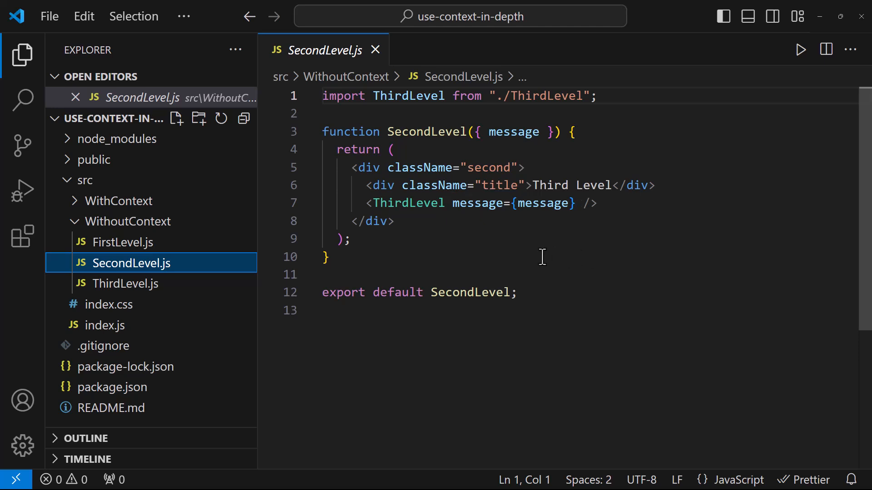
{"action": "left_click", "coordinate": [128, 283]}
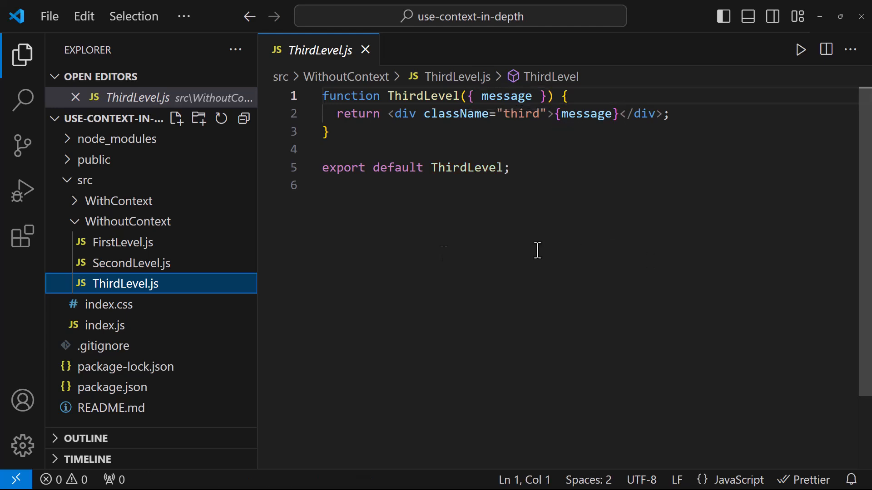
Highlight the message parameter SecondLevel merely forwards, then move to index.js rendering the WithContext LevelOne.
{"action": "left_click", "coordinate": [124, 241]}
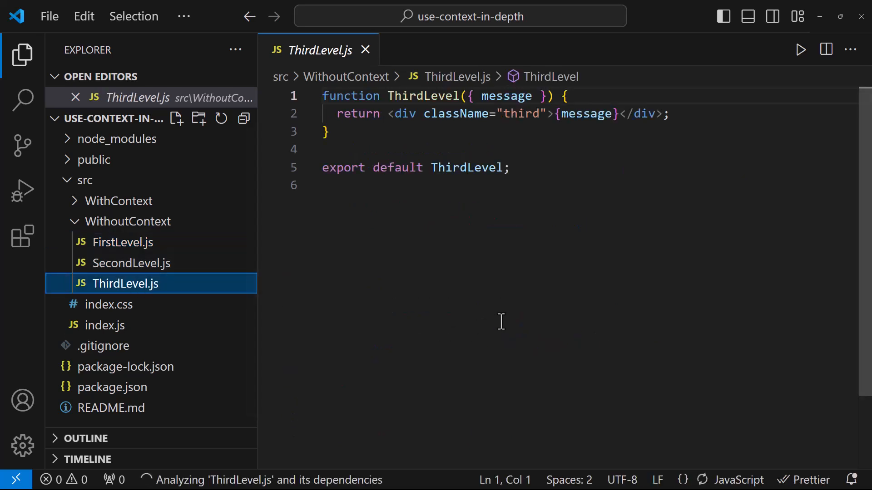
{"action": "left_click", "coordinate": [130, 263]}
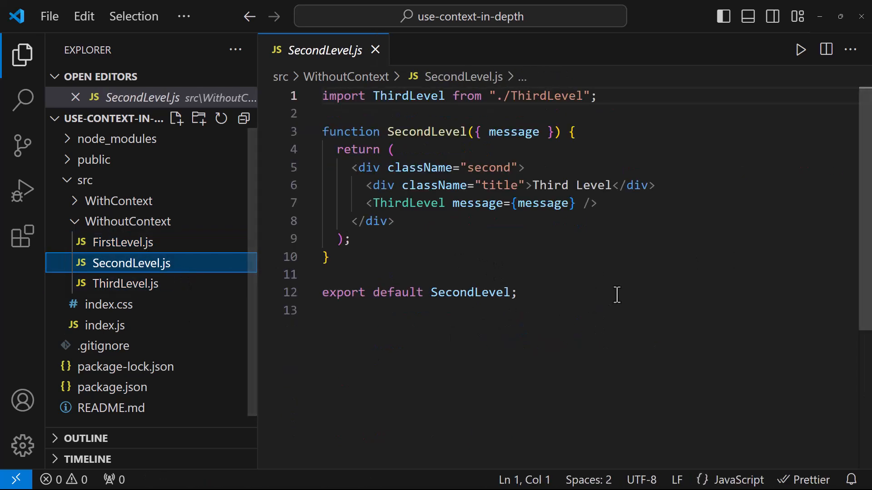
{"action": "double_click", "coordinate": [514, 132]}
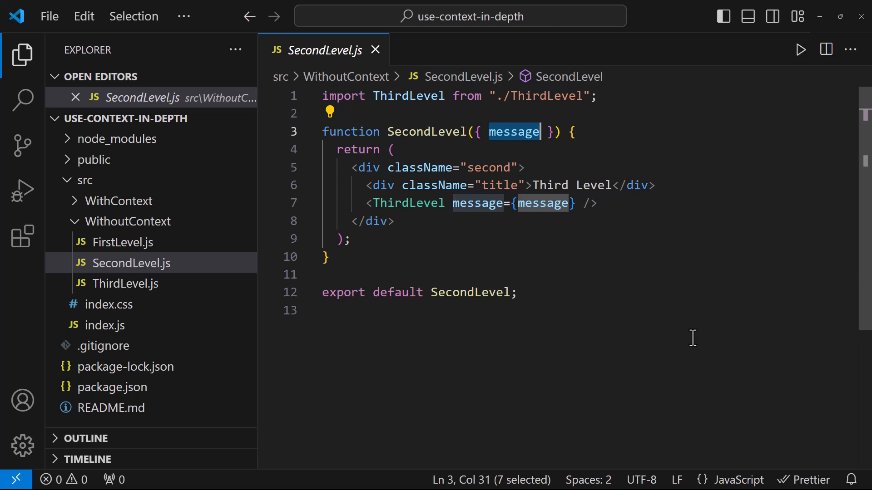
{"action": "left_click", "coordinate": [102, 325]}
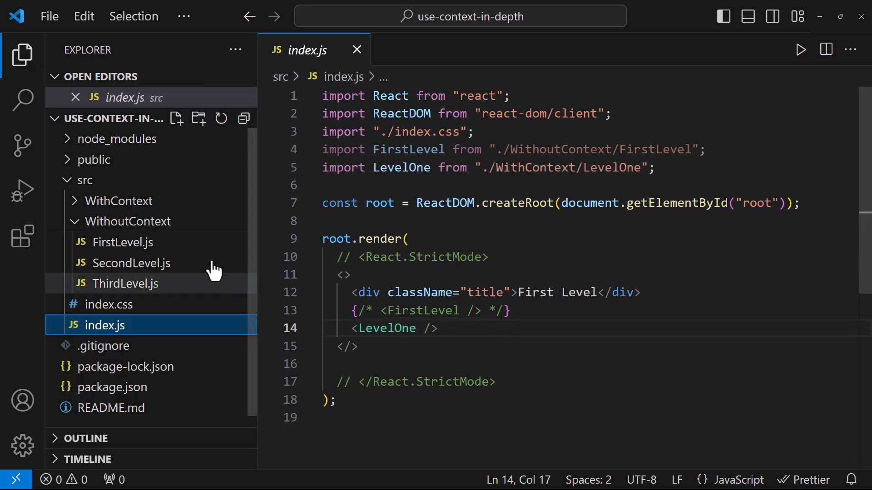
Review LevelOne.js, LevelTwo.js and LevelThree.js in the WithContext folder.
{"action": "left_click", "coordinate": [118, 201]}
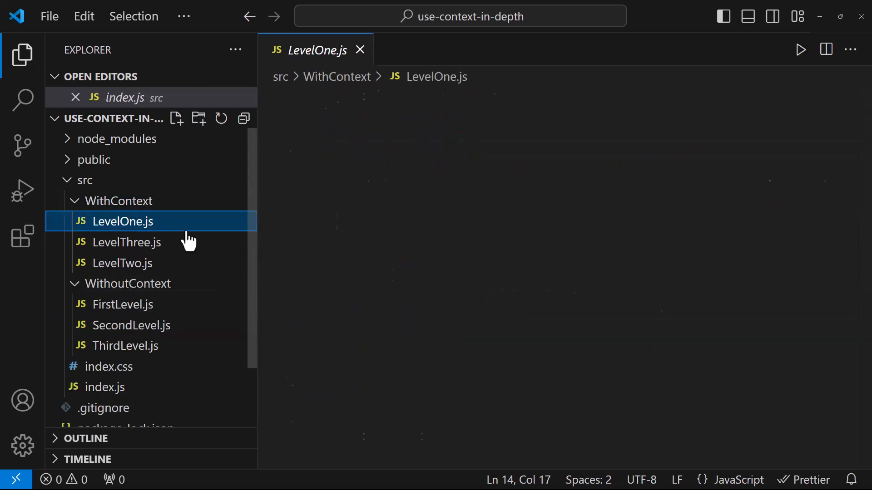
{"action": "left_click", "coordinate": [125, 221]}
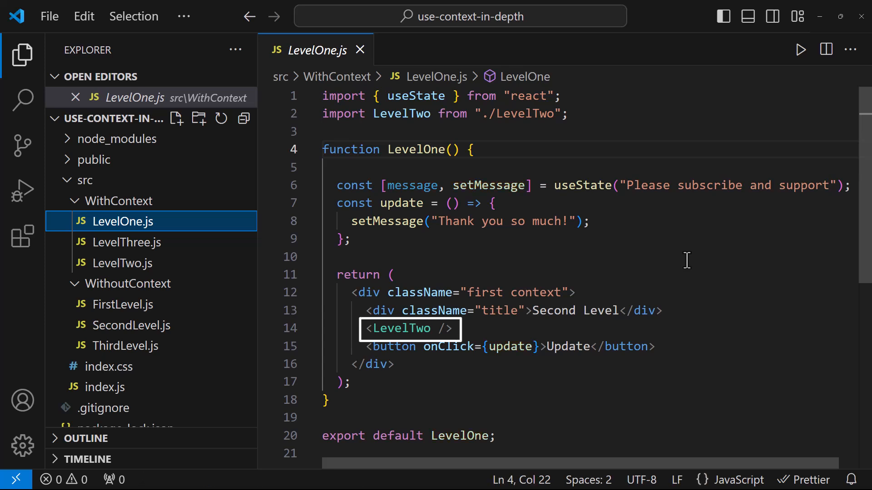
{"action": "left_click", "coordinate": [125, 264]}
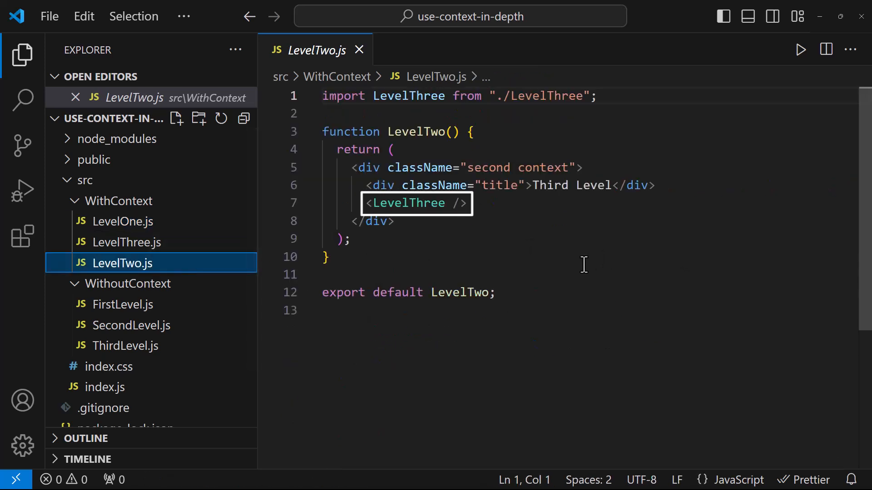
{"action": "left_click", "coordinate": [123, 222]}
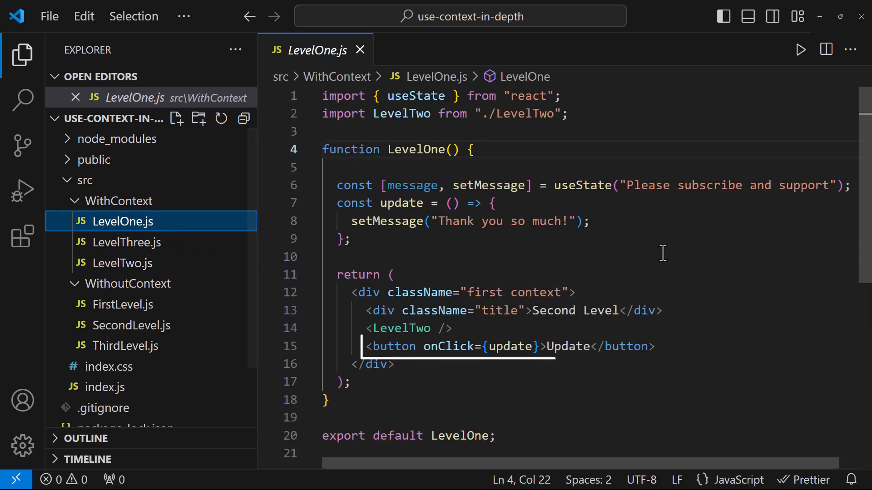
{"action": "left_click", "coordinate": [126, 242]}
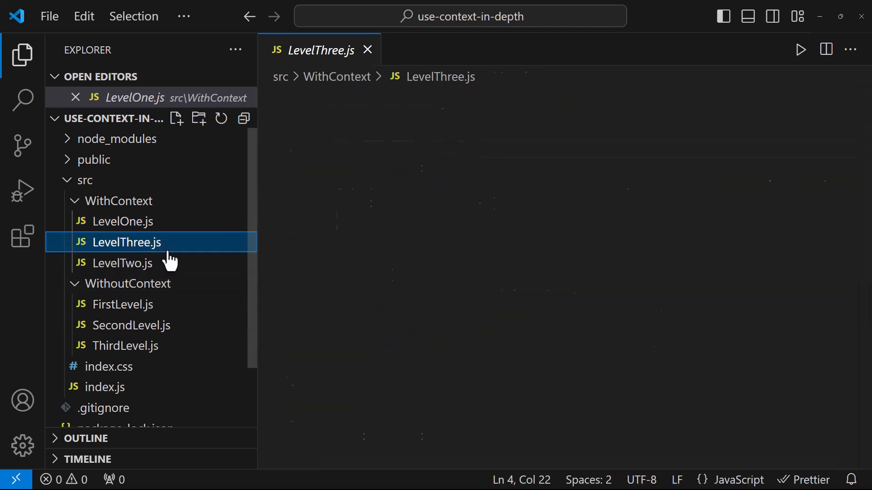
{"action": "left_click", "coordinate": [125, 242]}
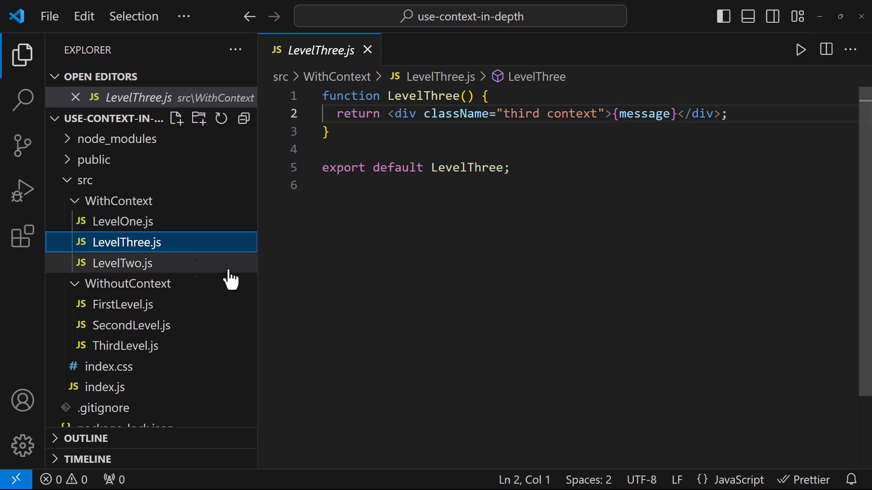
{"action": "left_click", "coordinate": [124, 220]}
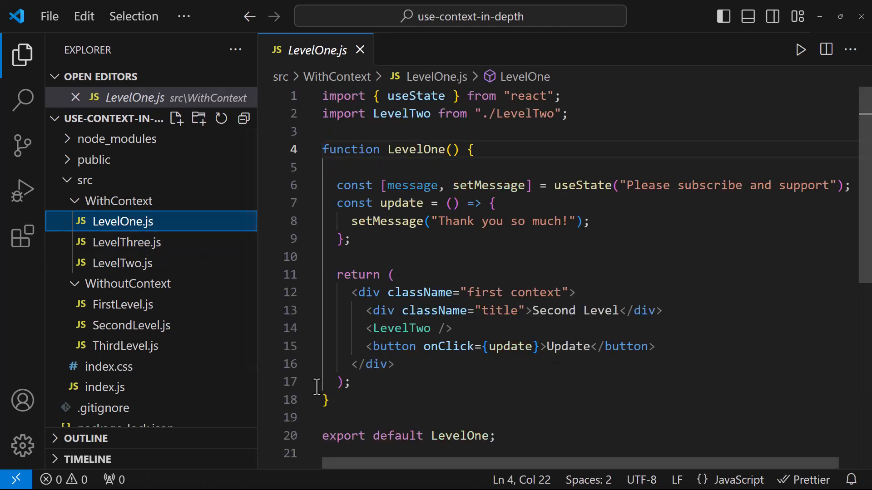
Add const message = ""; at the top of the LevelThree component.
{"action": "left_click", "coordinate": [126, 241]}
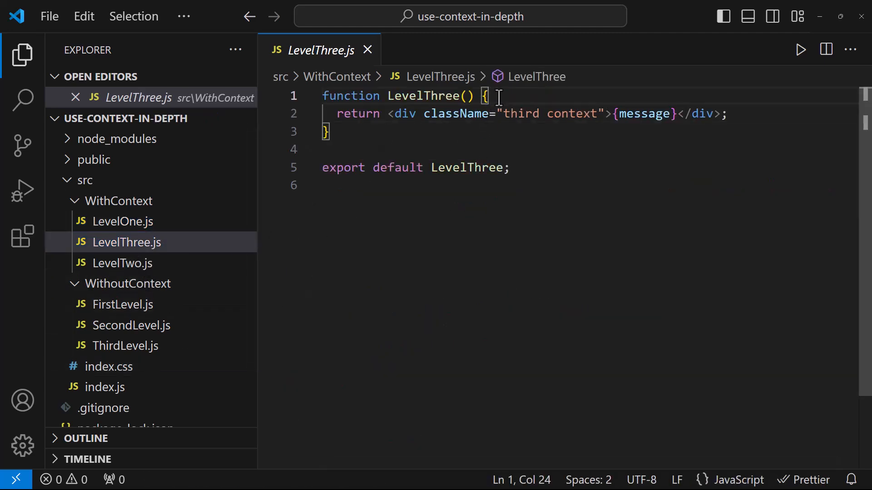
{"action": "type", "text": "const message = \"\";"}
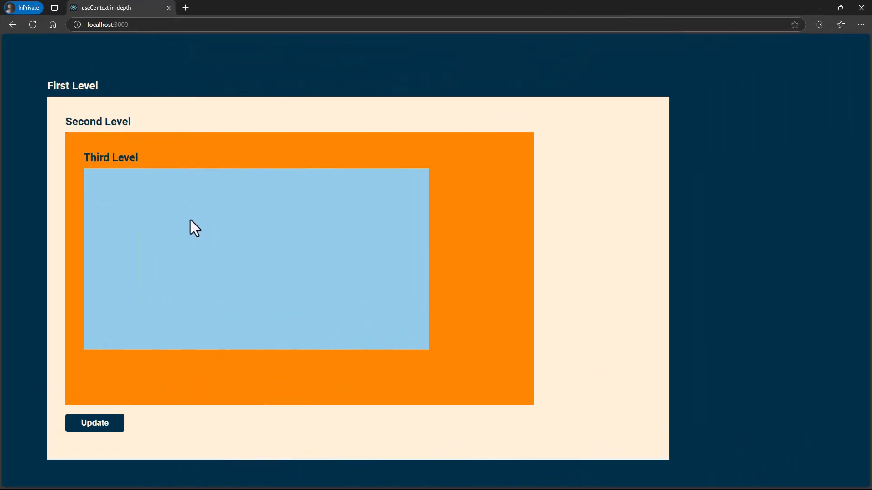
{"action": "mouse_move", "coordinate": [108, 434]}
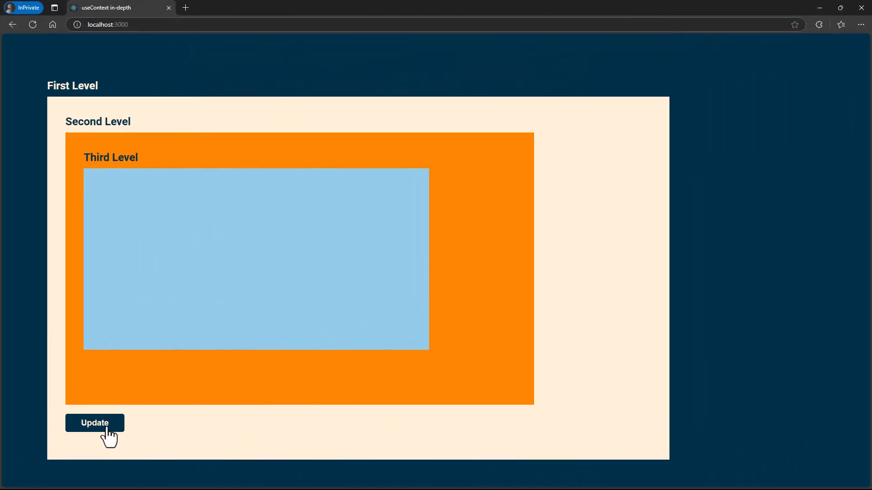
{"action": "key", "text": "alt+tab"}
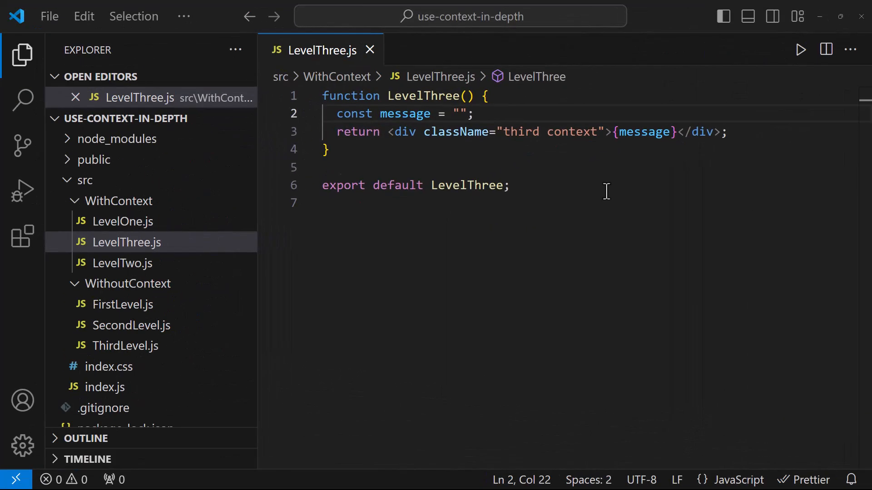
Create MessageContext.js with a MessageContext constant from createContext and its import.
{"action": "left_click", "coordinate": [177, 118]}
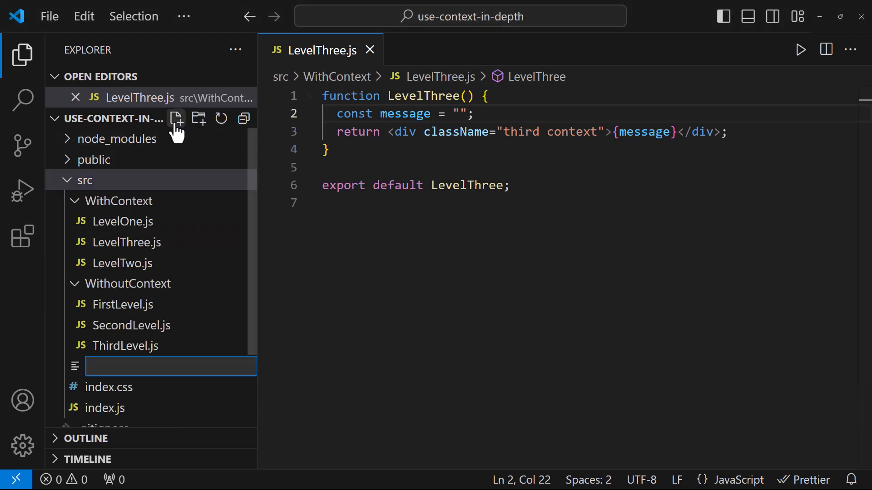
{"action": "type", "text": "Mess"}
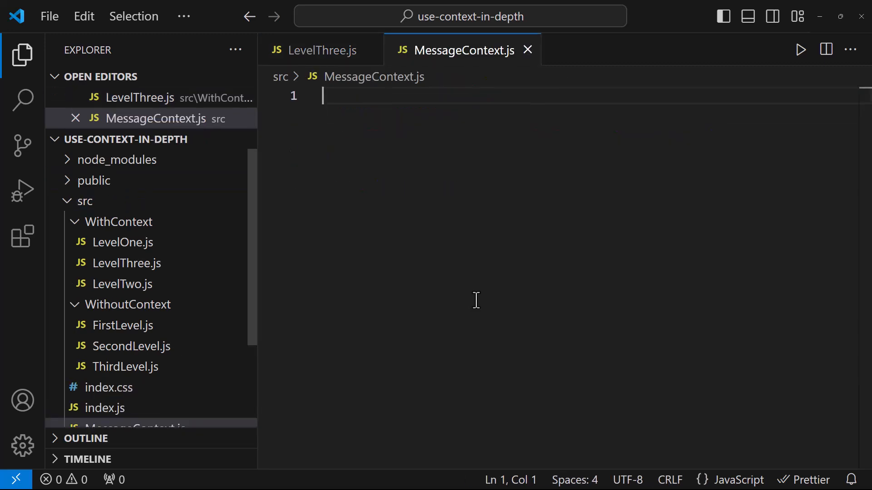
{"action": "type", "text": "const MessageContext"}
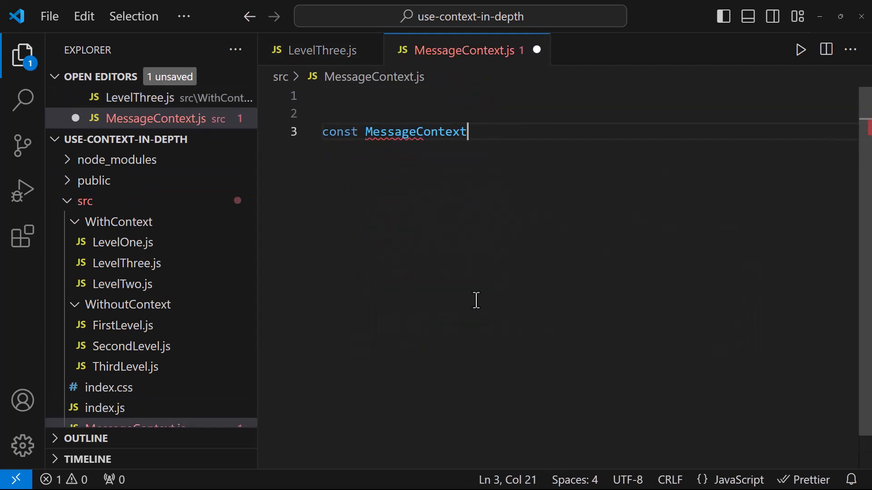
{"action": "type", "text": "= create"}
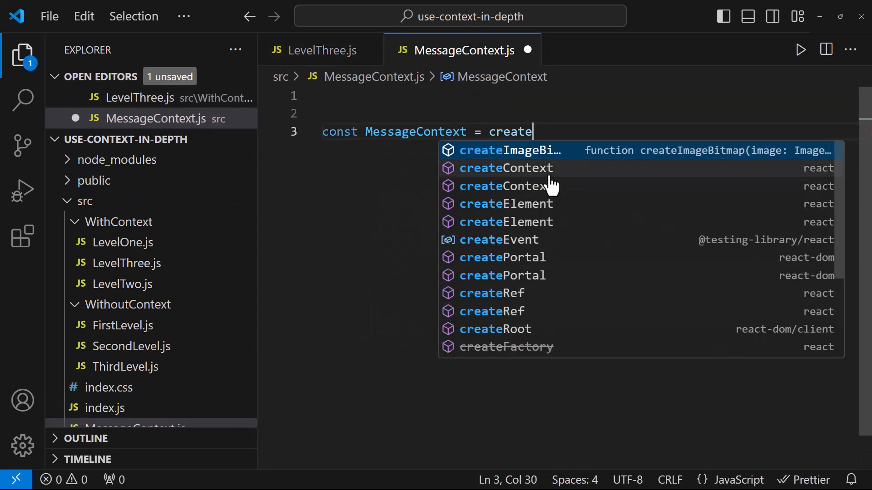
{"action": "left_click", "coordinate": [505, 168]}
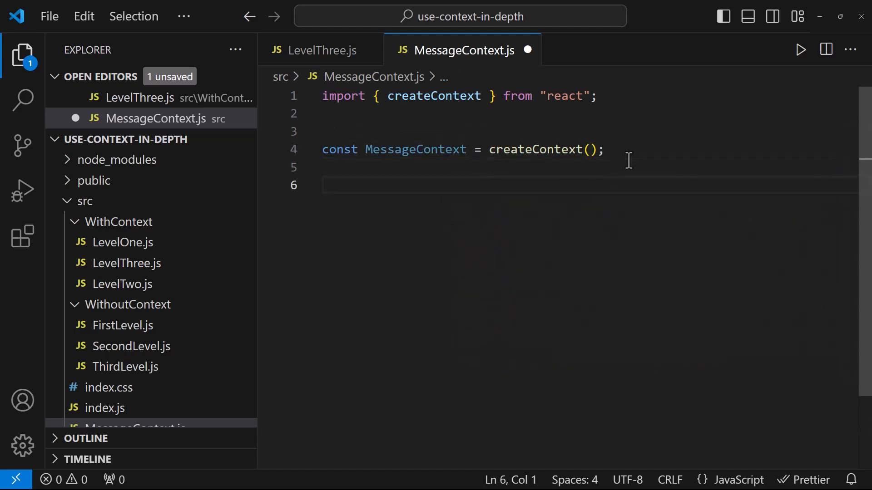
Add a Provider function returning MessageContext.Provider around props.children and format the file.
{"action": "type", "text": "function Provider() {"}
{"action": "type", "text": "<MessageContext.Provider></MessageContext.Provider>"}
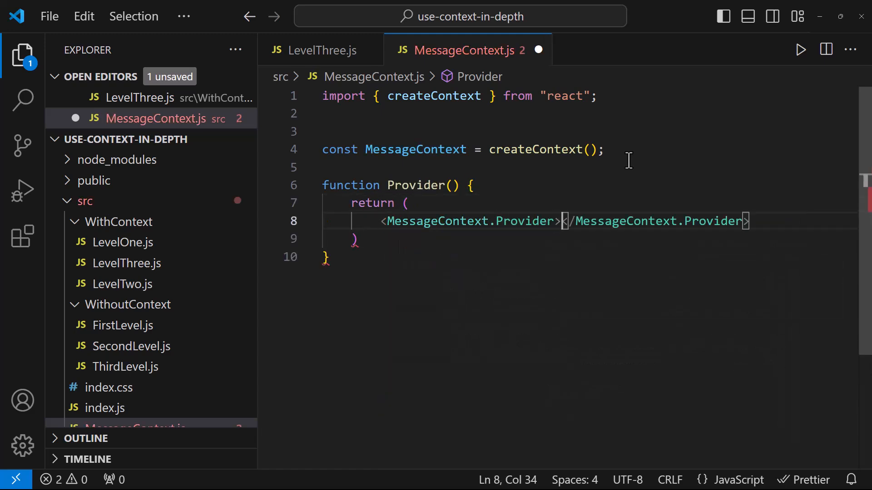
{"action": "type", "text": "props"}
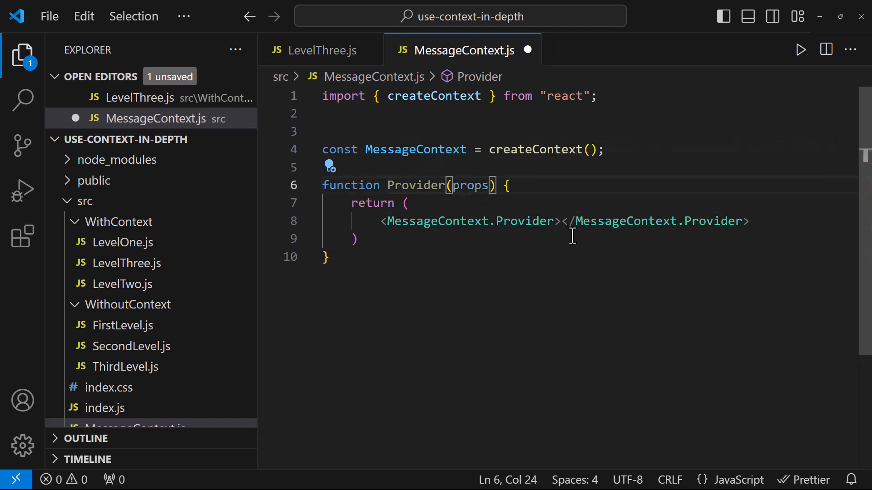
{"action": "type", "text": "{props}"}
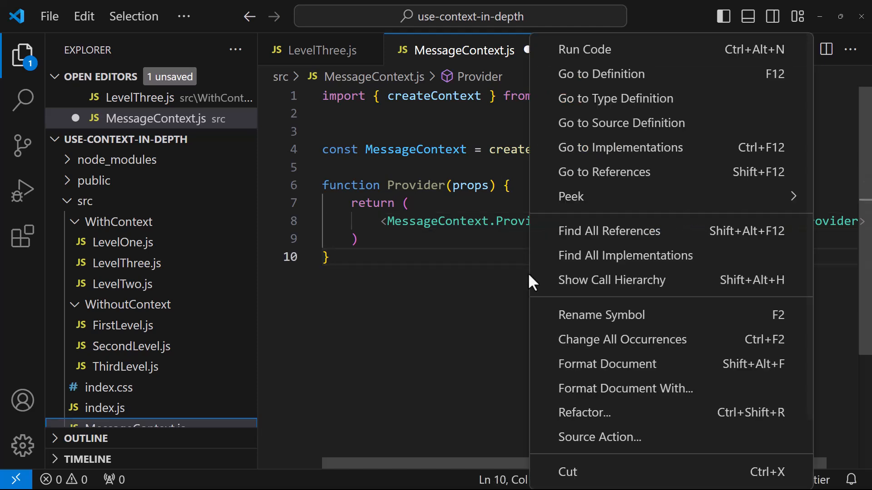
{"action": "left_click", "coordinate": [608, 363]}
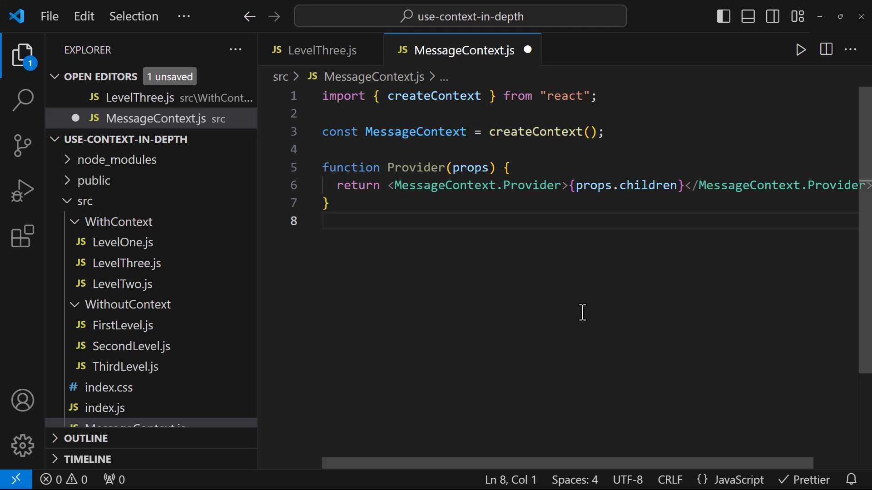
{"action": "left_click", "coordinate": [121, 242]}
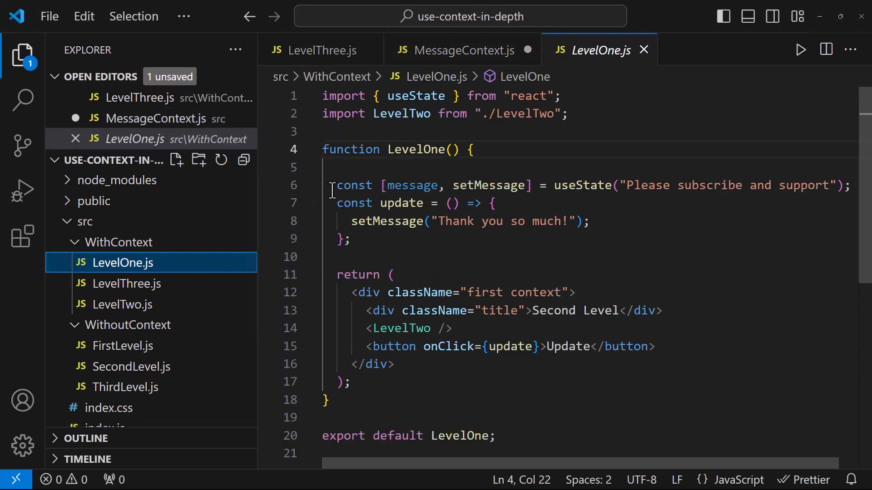
Move LevelOne's message useState into Provider, pass value={[message, setMessage]}, and export Provider.
{"action": "left_click", "coordinate": [339, 257]}
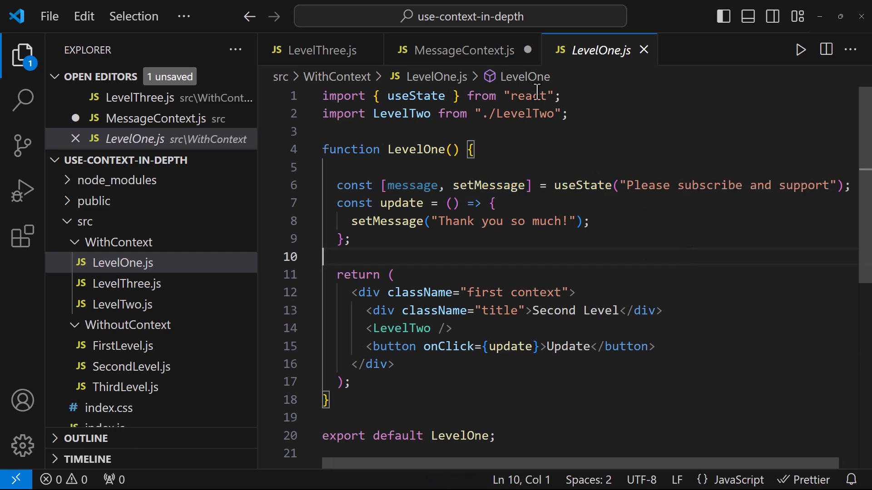
{"action": "left_click", "coordinate": [462, 50]}
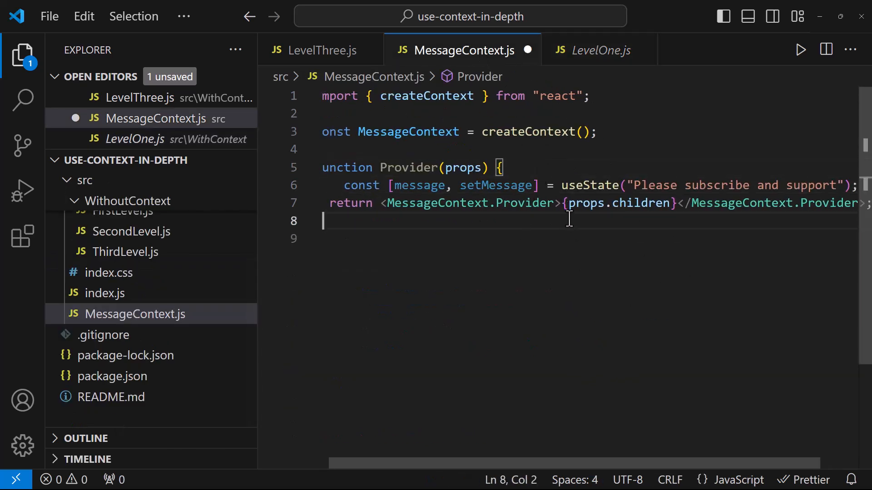
{"action": "type", "text": "value={[message, setMessage]}>"}
{"action": "type", "text": "export default"}
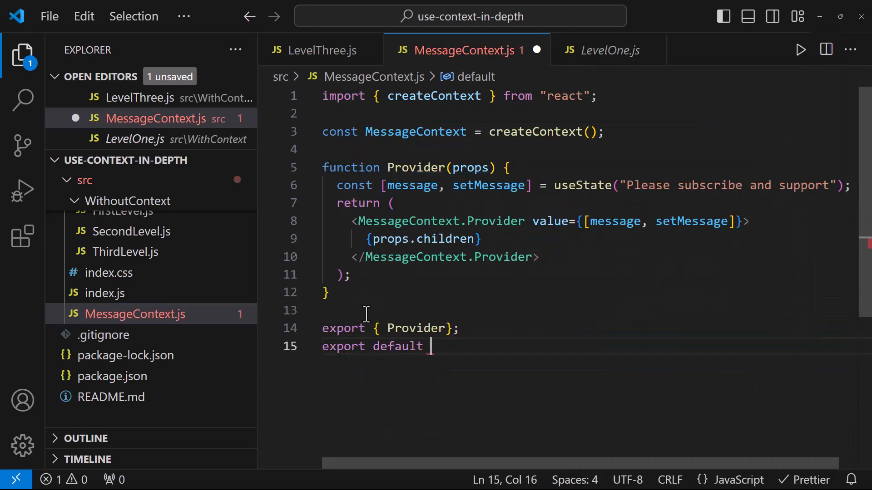
{"action": "left_click", "coordinate": [104, 293]}
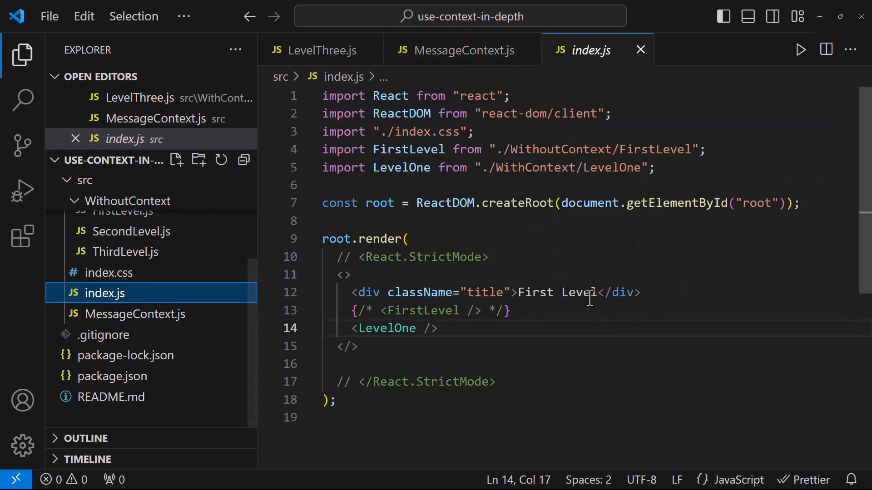
Wrap the rendered app in <Provider> with import { Provider } from "./MessageContext".
{"action": "type", "text": "P"}
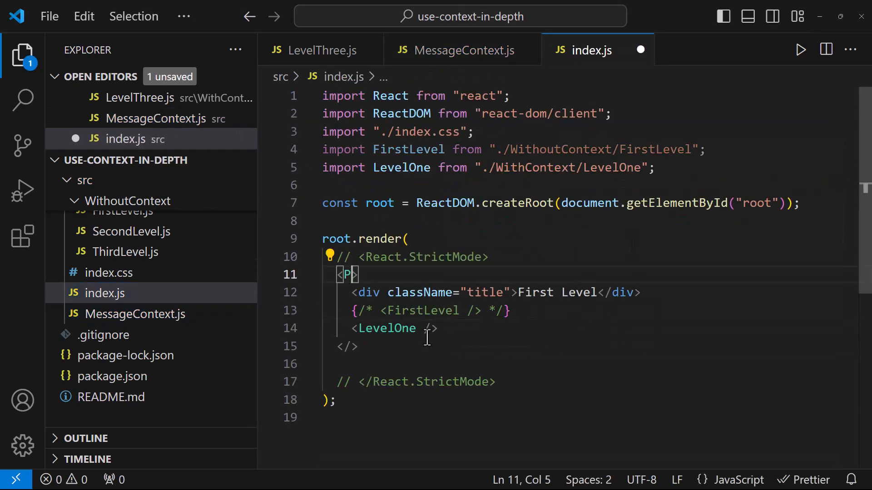
{"action": "type", "text": "rovider"}
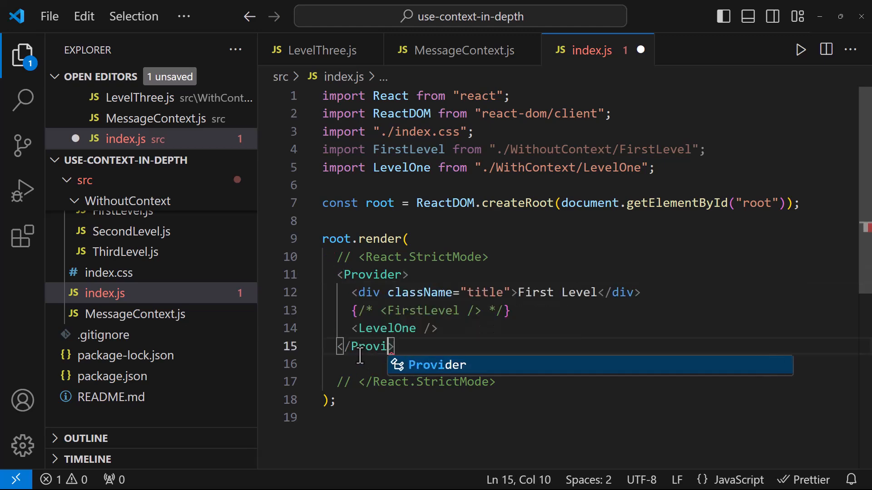
{"action": "type", "text": "import { Provider"}
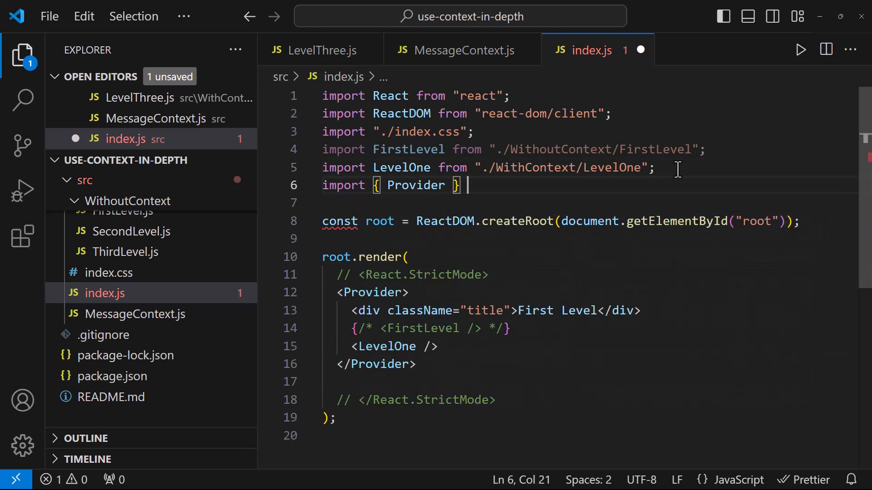
{"action": "type", "text": "from \"./MessageContext\";"}
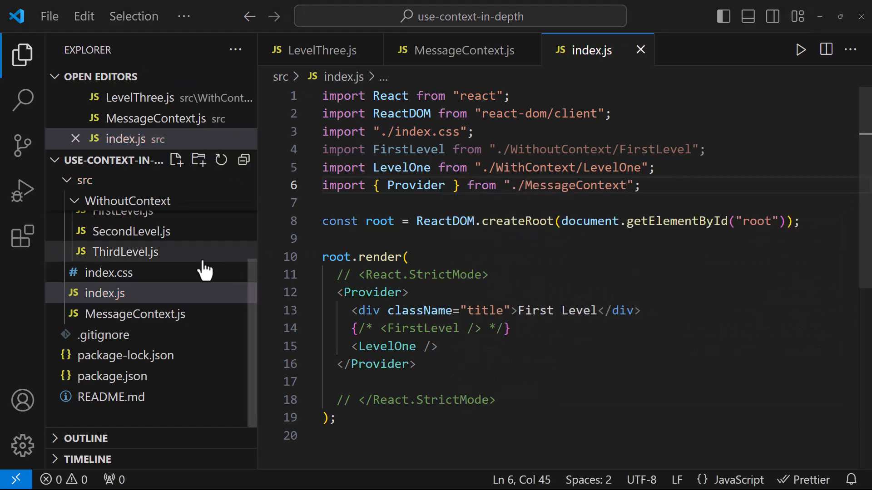
{"action": "left_click", "coordinate": [123, 283]}
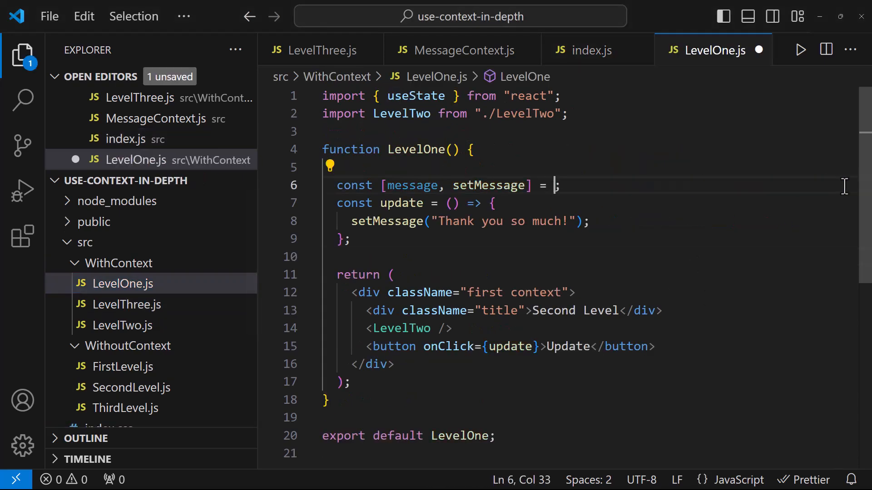
Read message via useContext(MessageContext) in the levels, default-export MessageContext and import useState in it.
{"action": "type", "text": "useContext("}
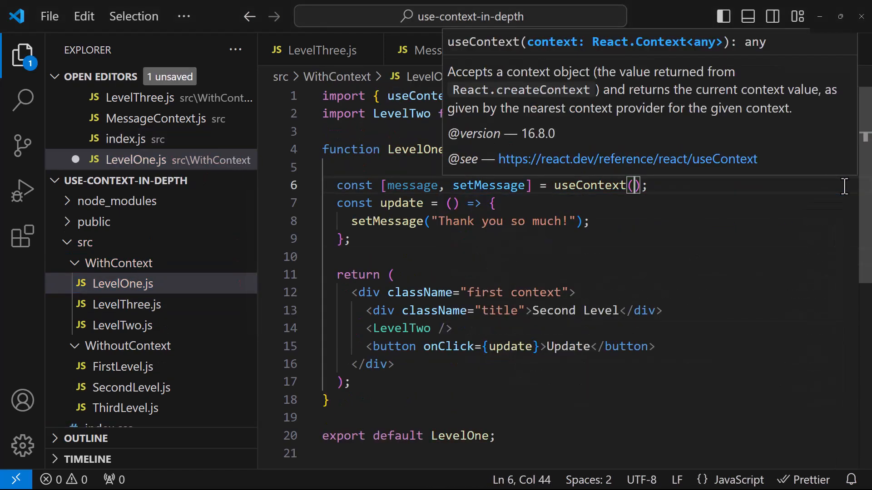
{"action": "type", "text": "Messag"}
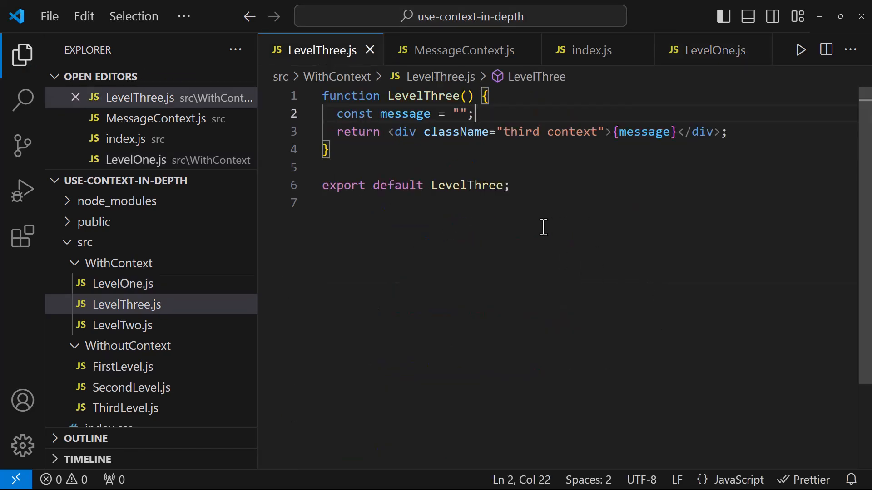
{"action": "type", "text": "use"}
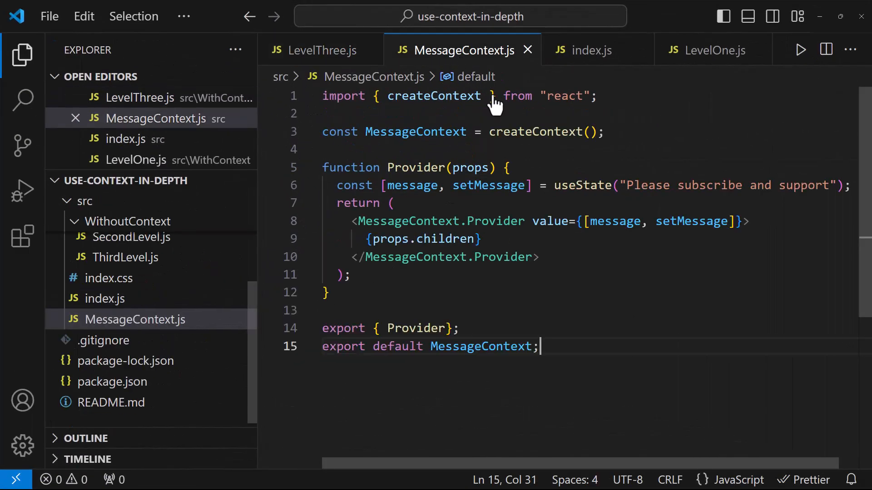
{"action": "type", "text": ", useS"}
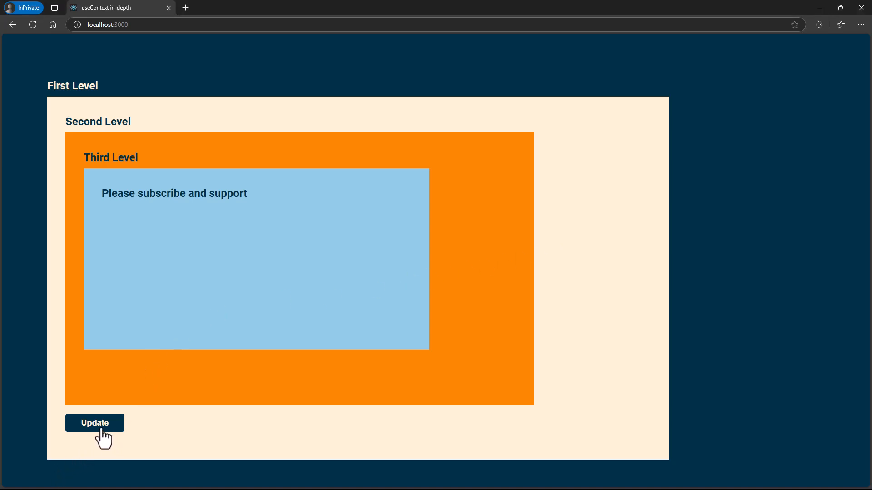
Update the shared message and see it change at the nested Third Level.
{"action": "left_click", "coordinate": [94, 424]}
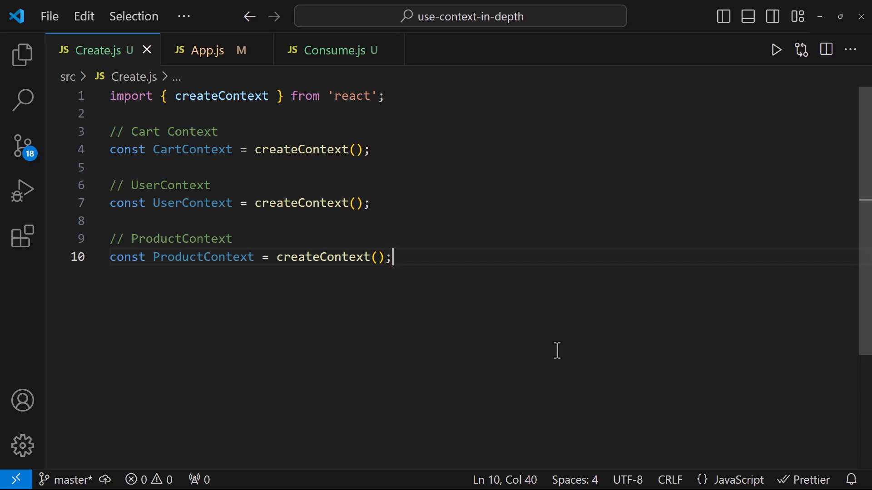
{"action": "mouse_move", "coordinate": [375, 157]}
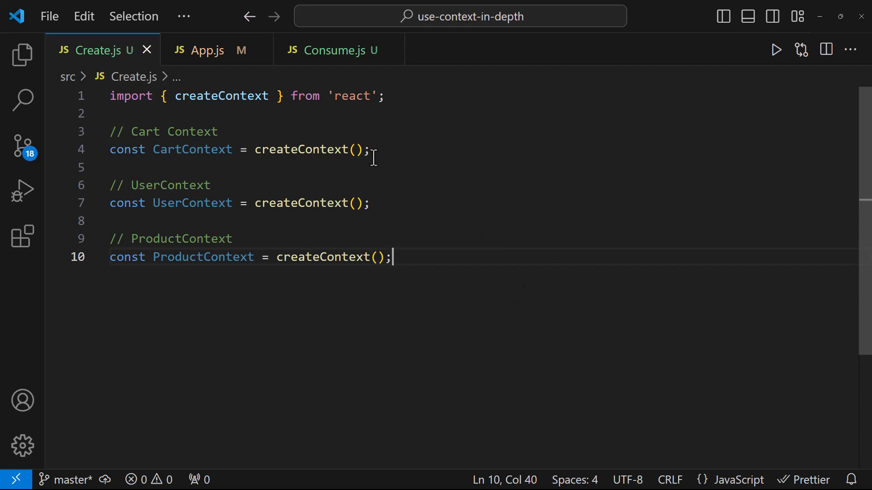
Scroll through App.js's nested Cart, User and Product providers, then view Consume.js reading each context.
{"action": "left_click", "coordinate": [204, 49]}
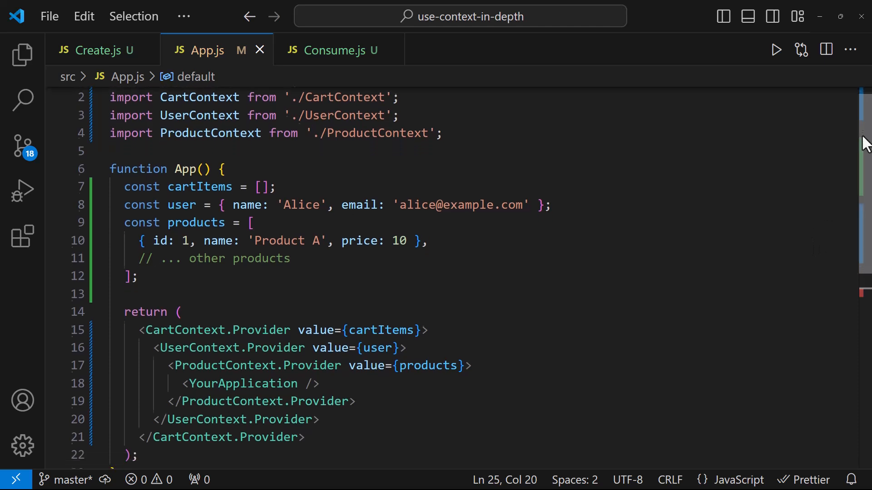
{"action": "scroll", "scroll_direction": "down", "scroll_amount": 3}
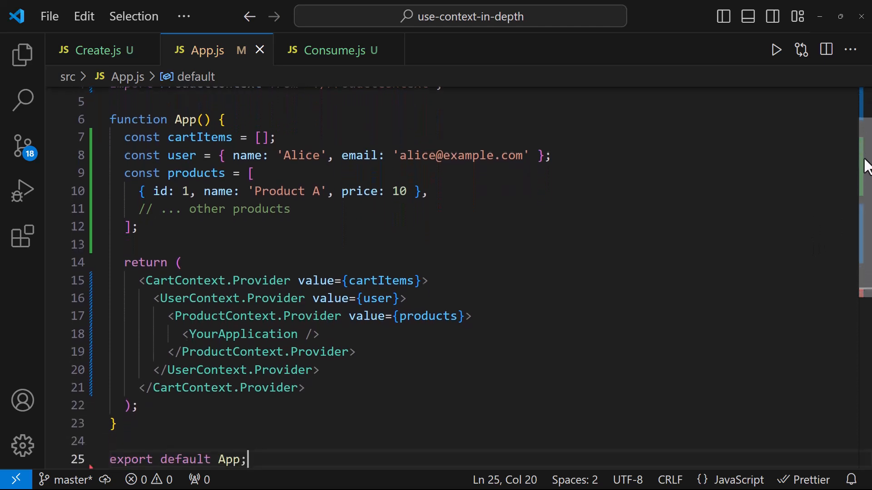
{"action": "scroll", "scroll_direction": "up", "scroll_amount": 3}
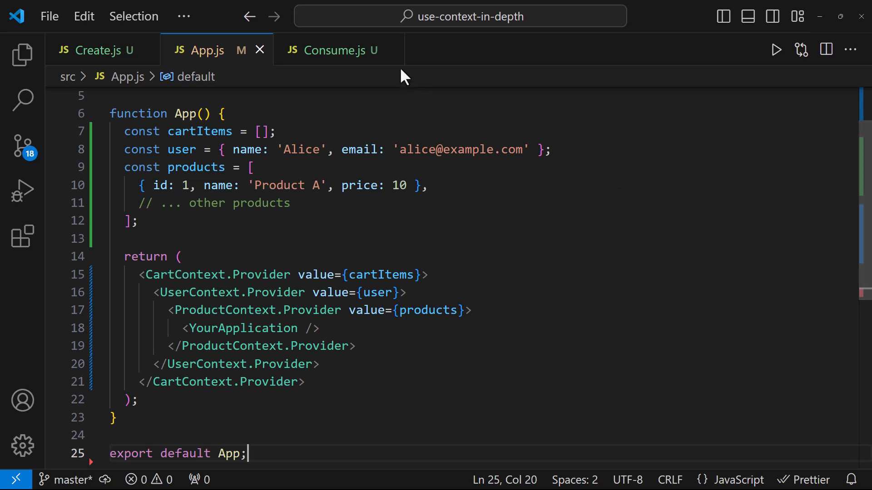
{"action": "left_click", "coordinate": [333, 50]}
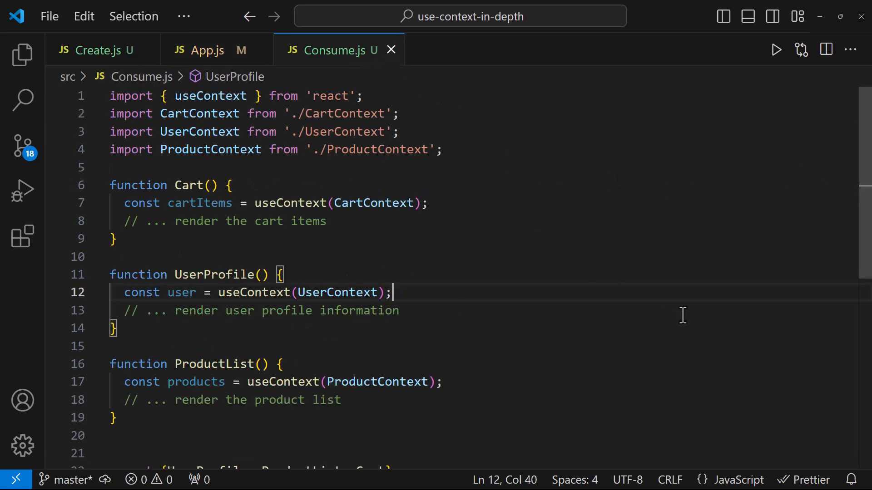
{"action": "mouse_move", "coordinate": [865, 236]}
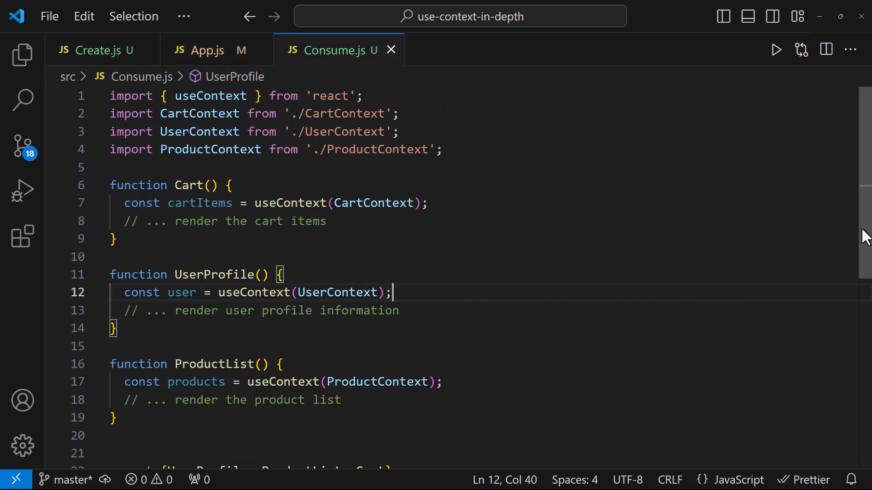